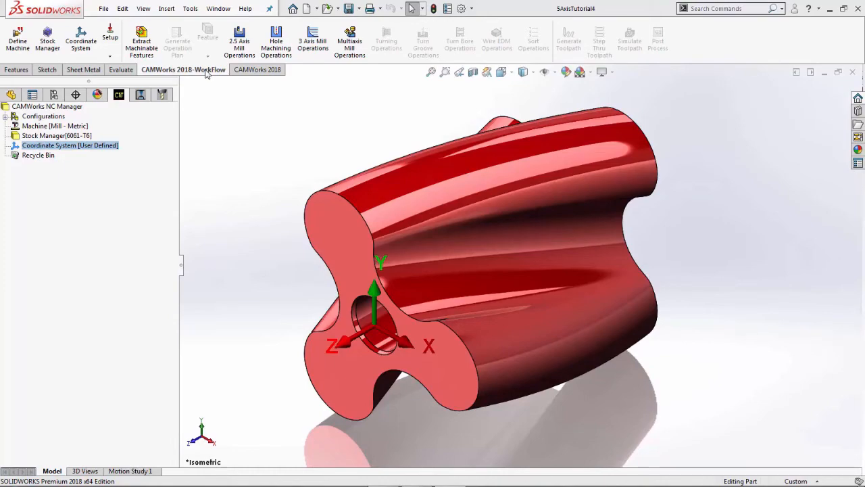
# Minimize SOLIDWORKS and bring up the Windows Start menu.
pyautogui.click(10, 476)
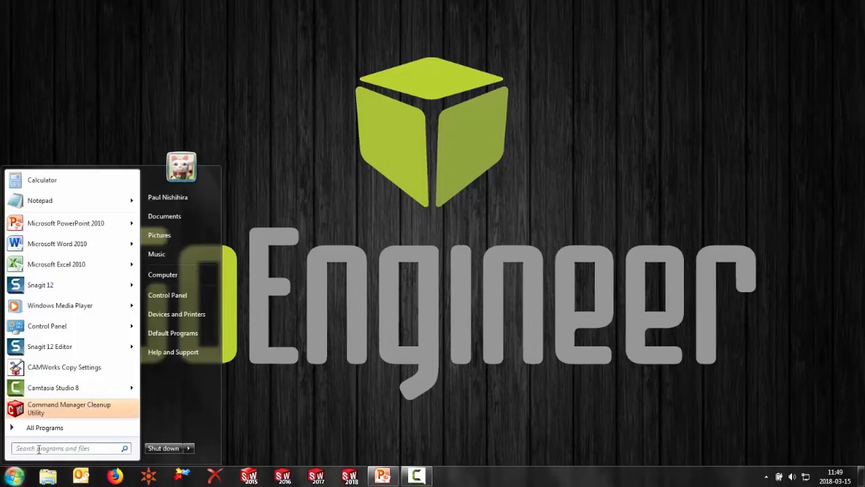
# Launch CAMWorks Copy Settings from the CAMWorks2018x64 folder under All Programs.
pyautogui.click(44, 427)
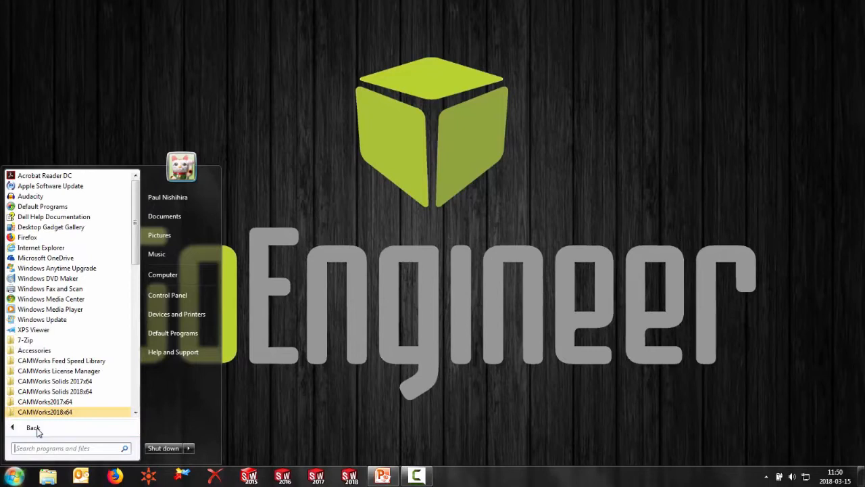
pyautogui.scroll(-3)
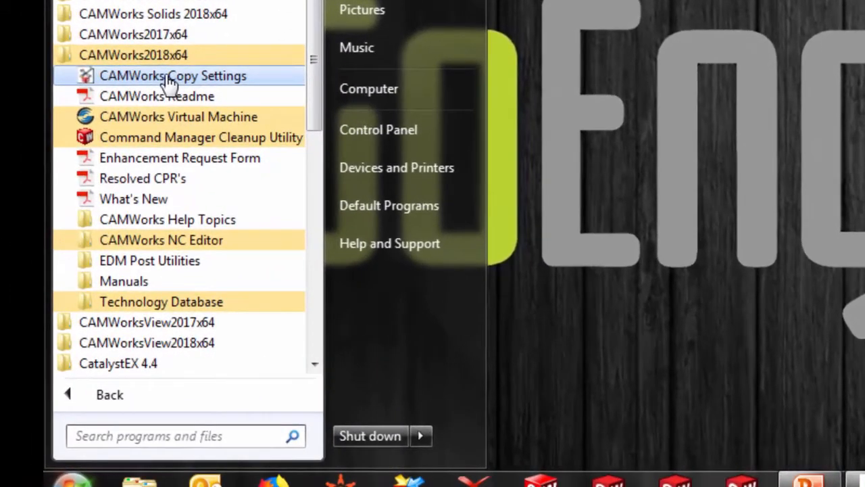
pyautogui.click(173, 75)
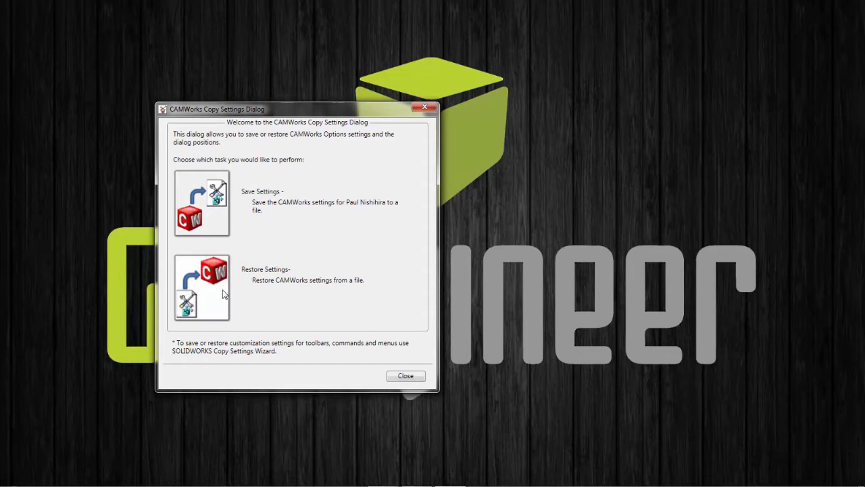
pyautogui.moveTo(212, 221)
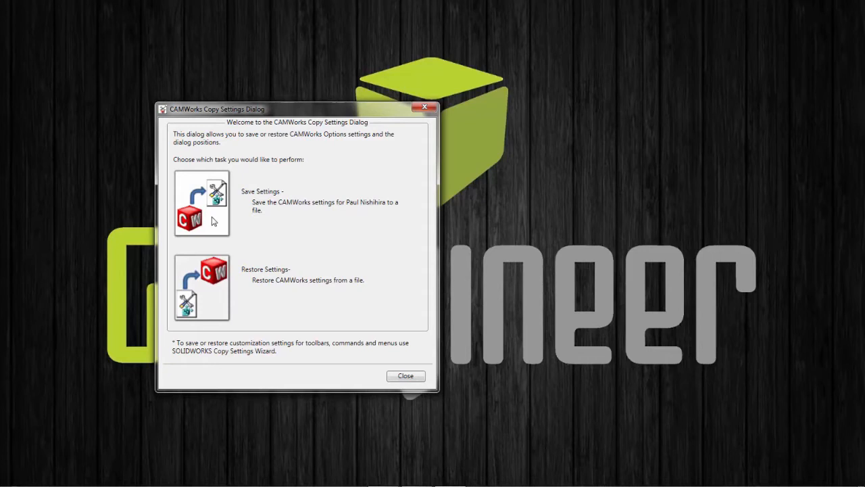
# Save the CAMWorks settings to Documents as 'CAMWorks_Default Settings.cwreg'.
pyautogui.click(201, 203)
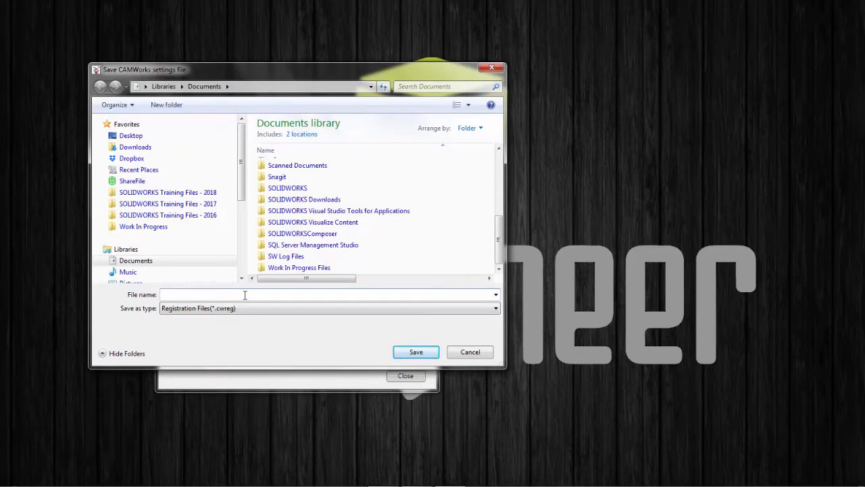
pyautogui.write('CAMWorks_Default Settings')
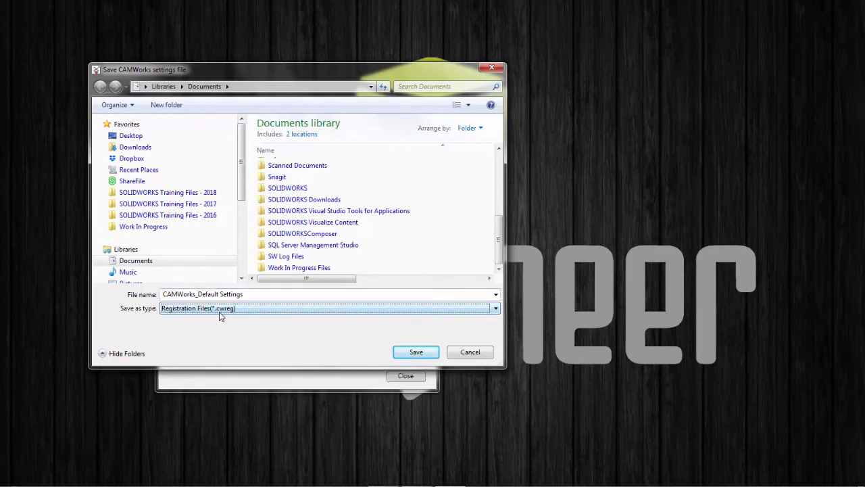
pyautogui.moveTo(228, 316)
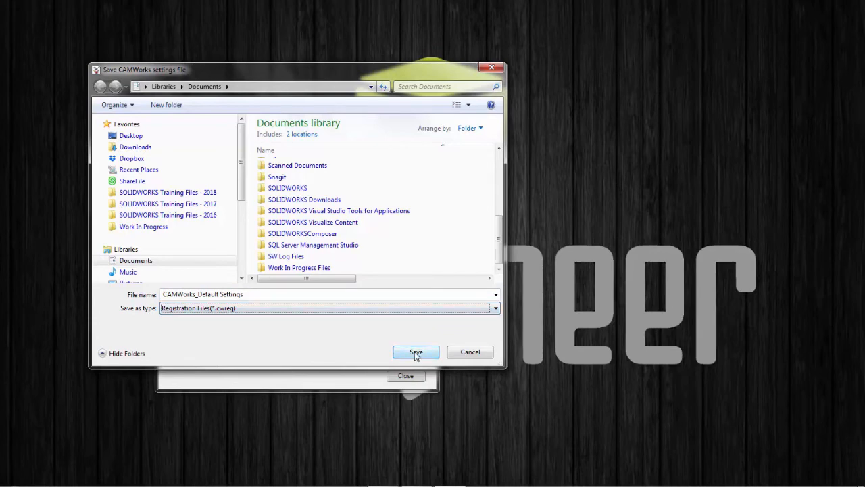
pyautogui.click(416, 352)
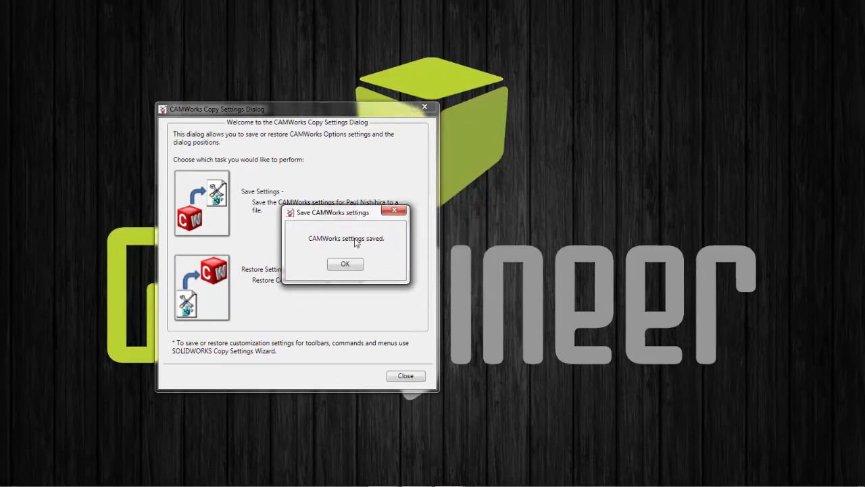
# Acknowledge the 'CAMWorks settings saved.' confirmation with OK.
pyautogui.click(344, 264)
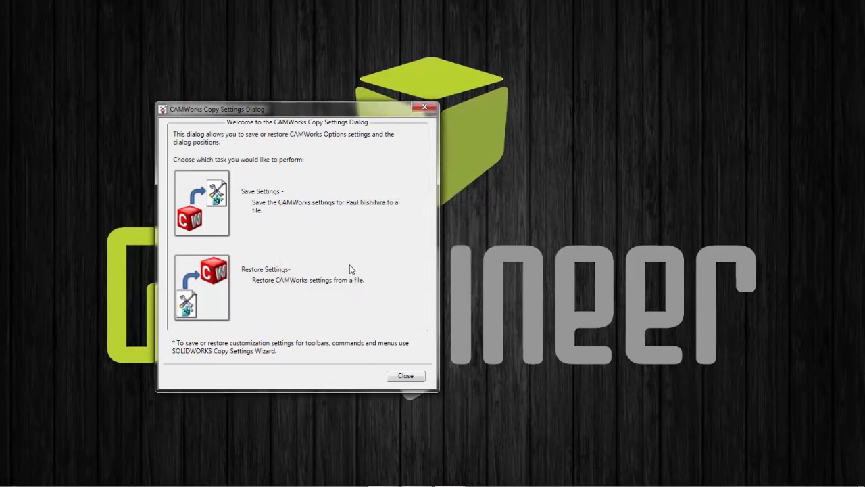
pyautogui.moveTo(334, 291)
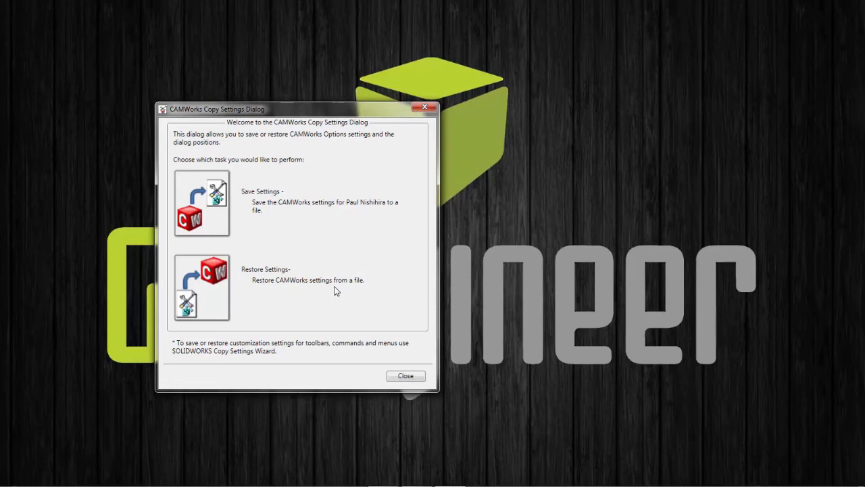